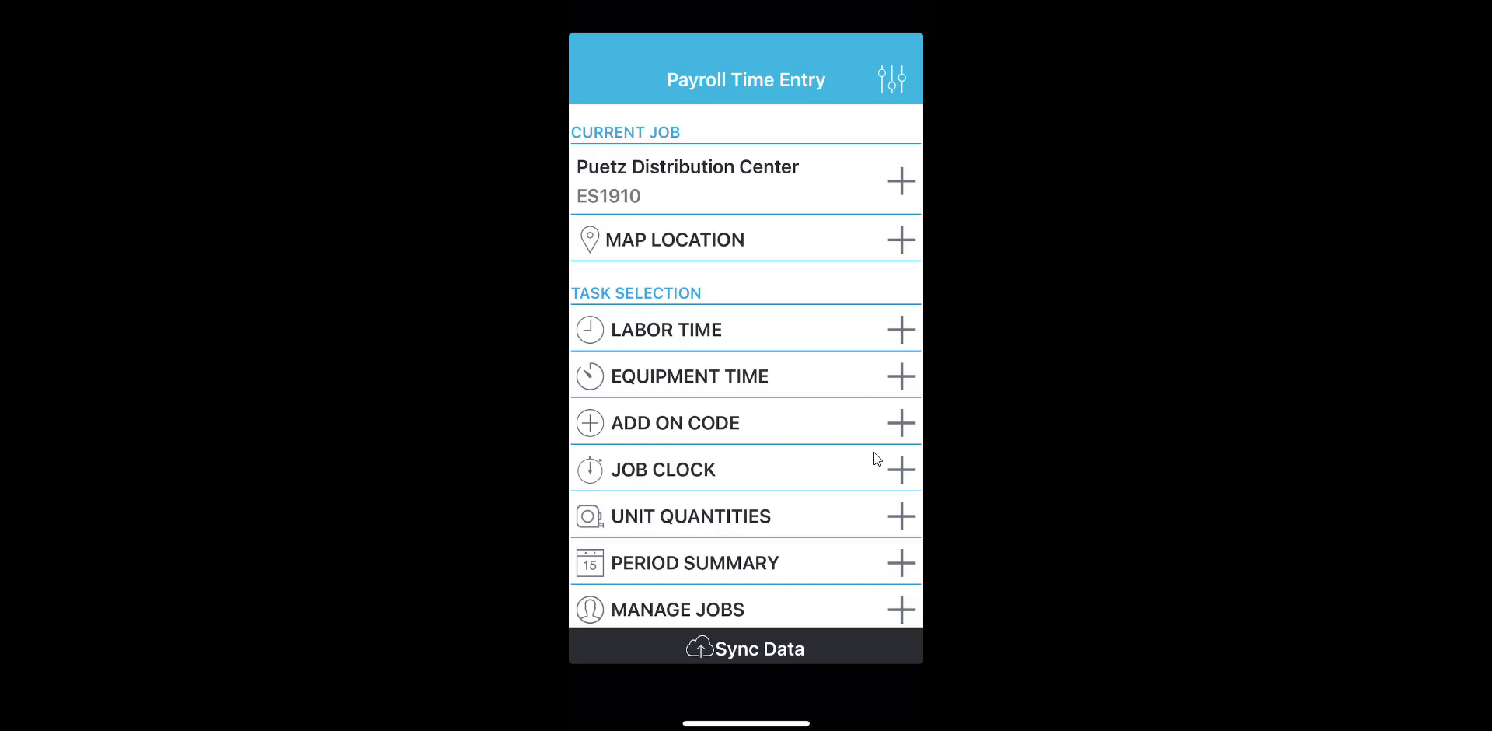
# Review the Labor Time employee list for Puetz Distribution Center, then show its Equipment Time list.
pyautogui.click(667, 329)
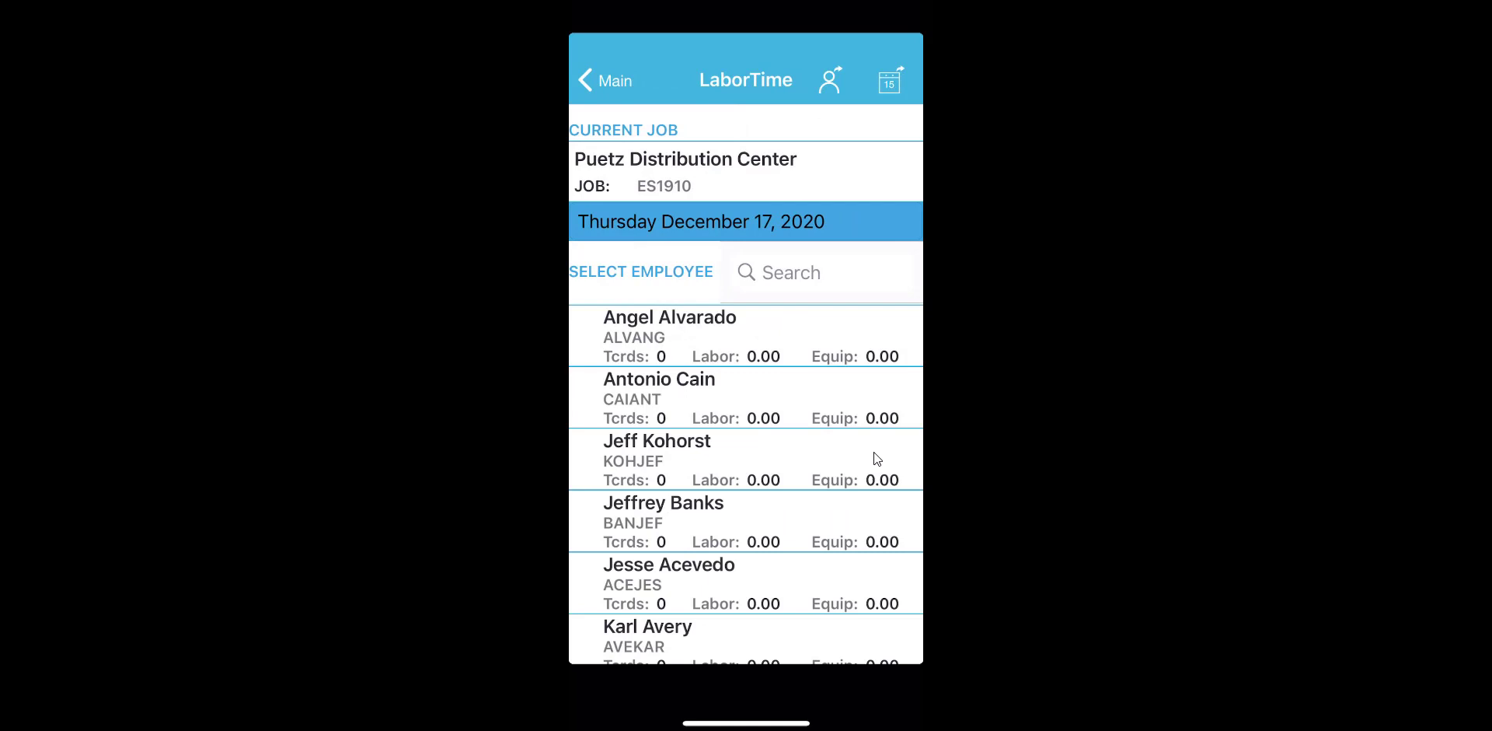
pyautogui.click(605, 80)
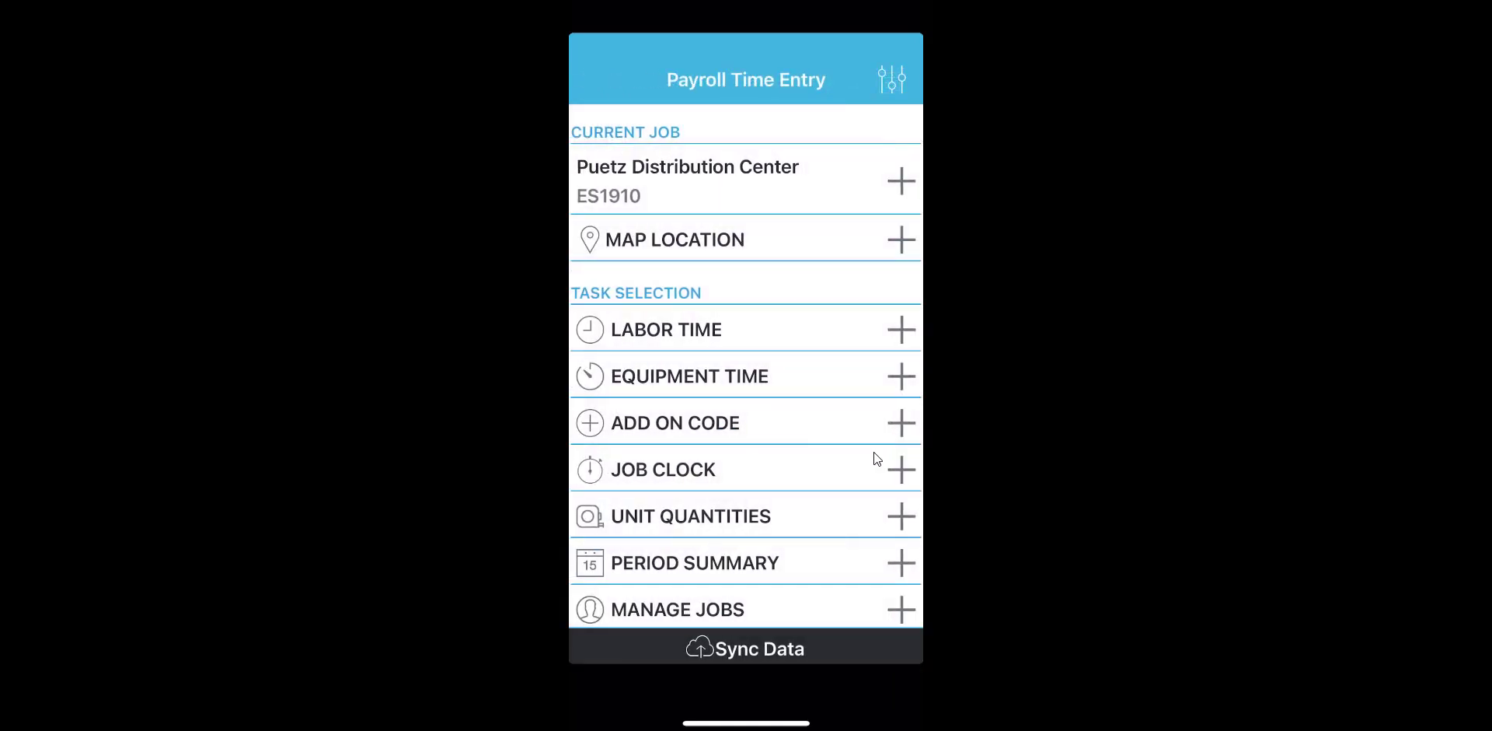
pyautogui.click(688, 376)
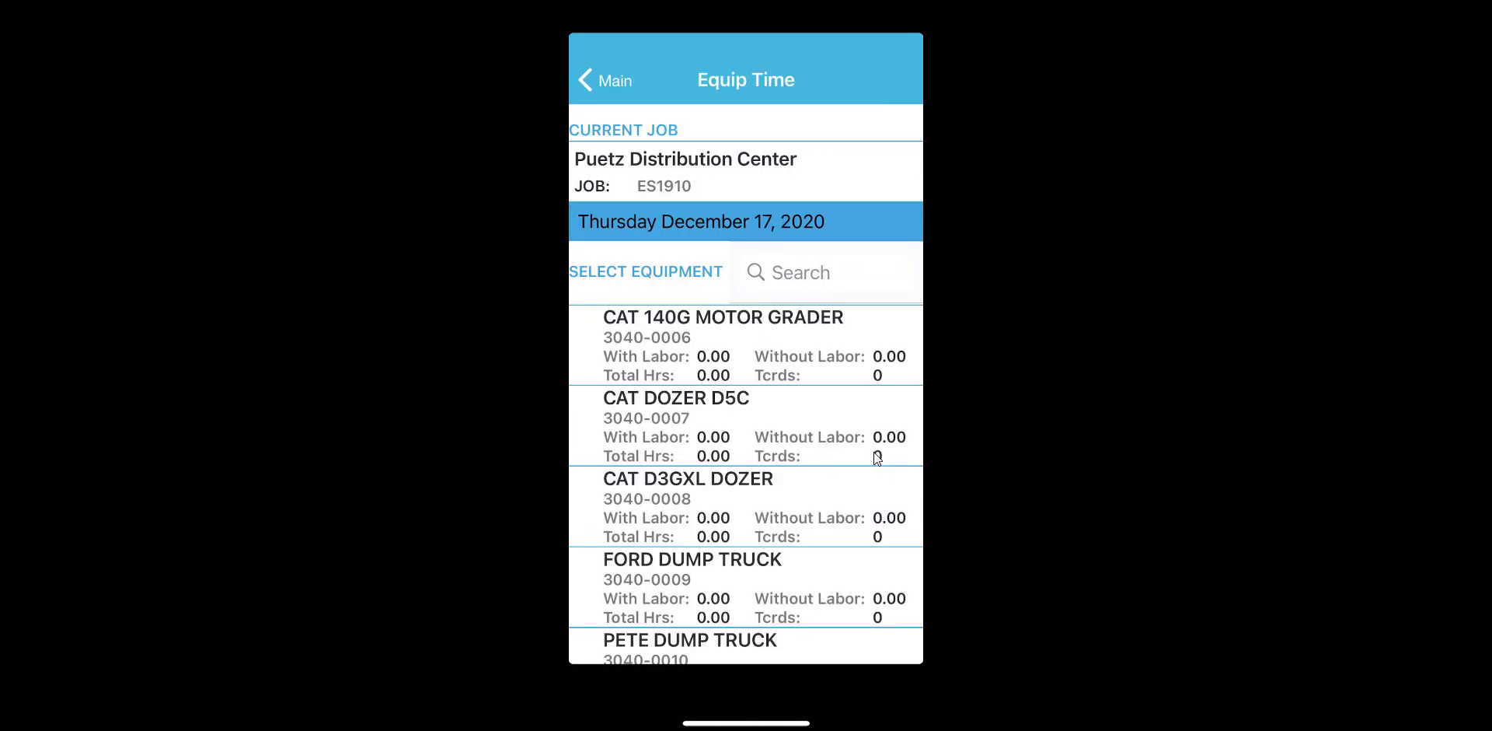
pyautogui.click(605, 79)
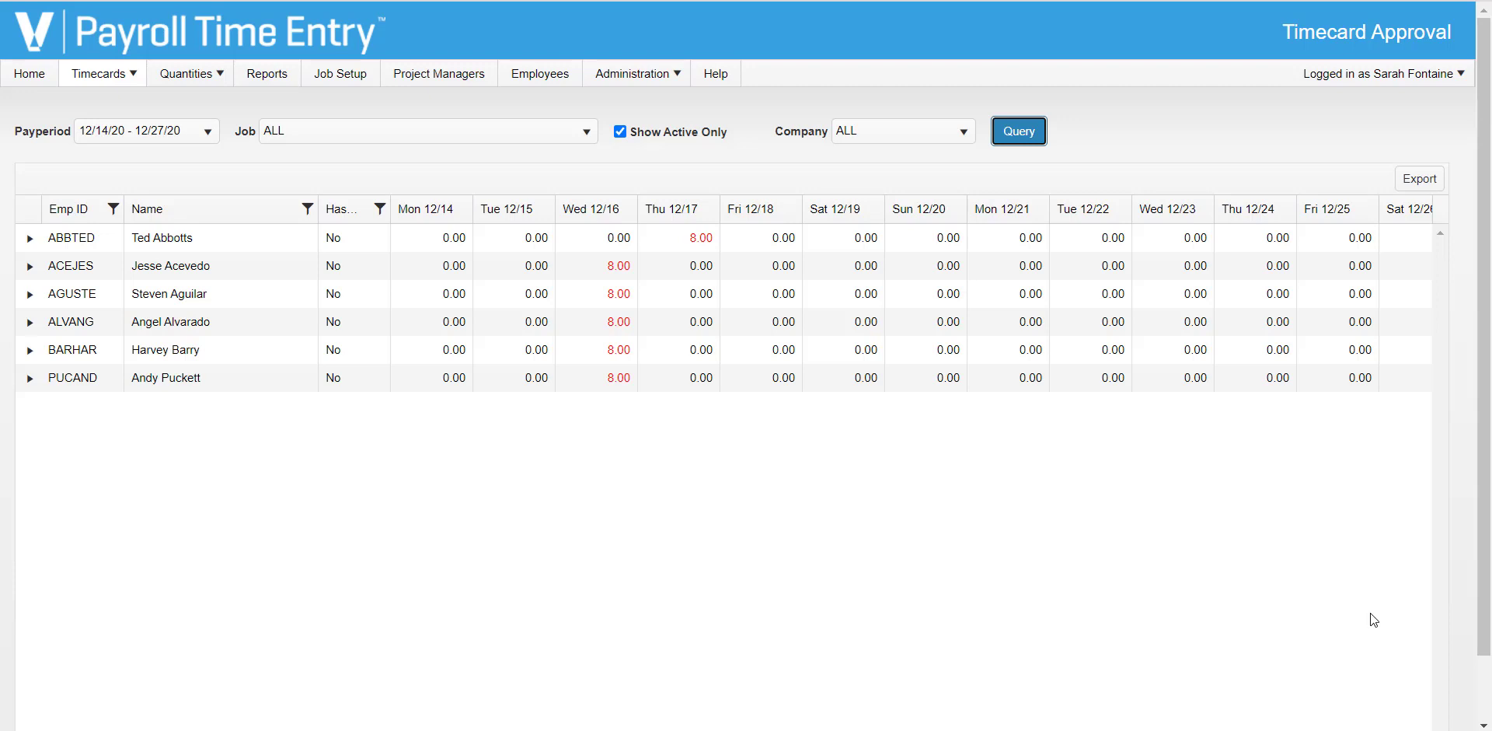
pyautogui.moveTo(1284, 649)
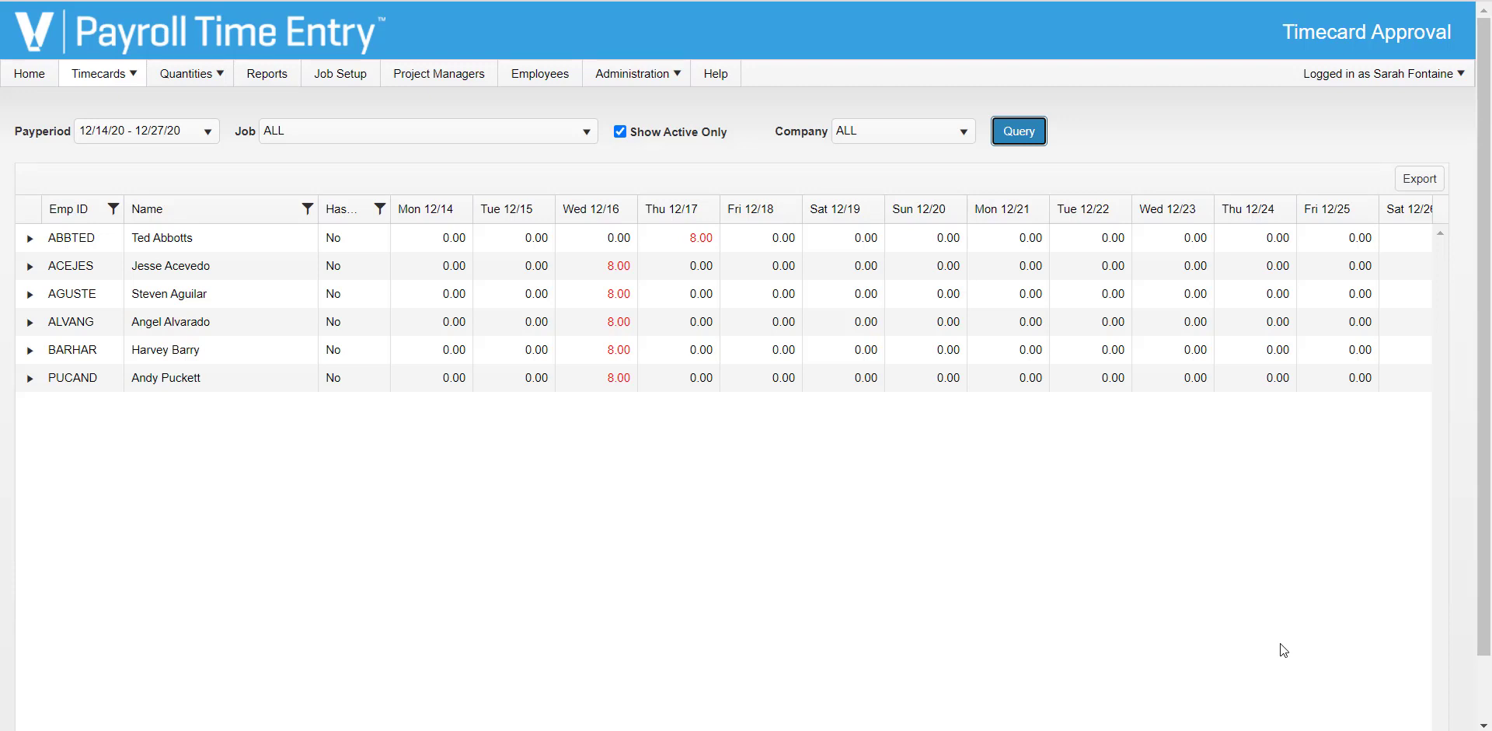
pyautogui.moveTo(872, 614)
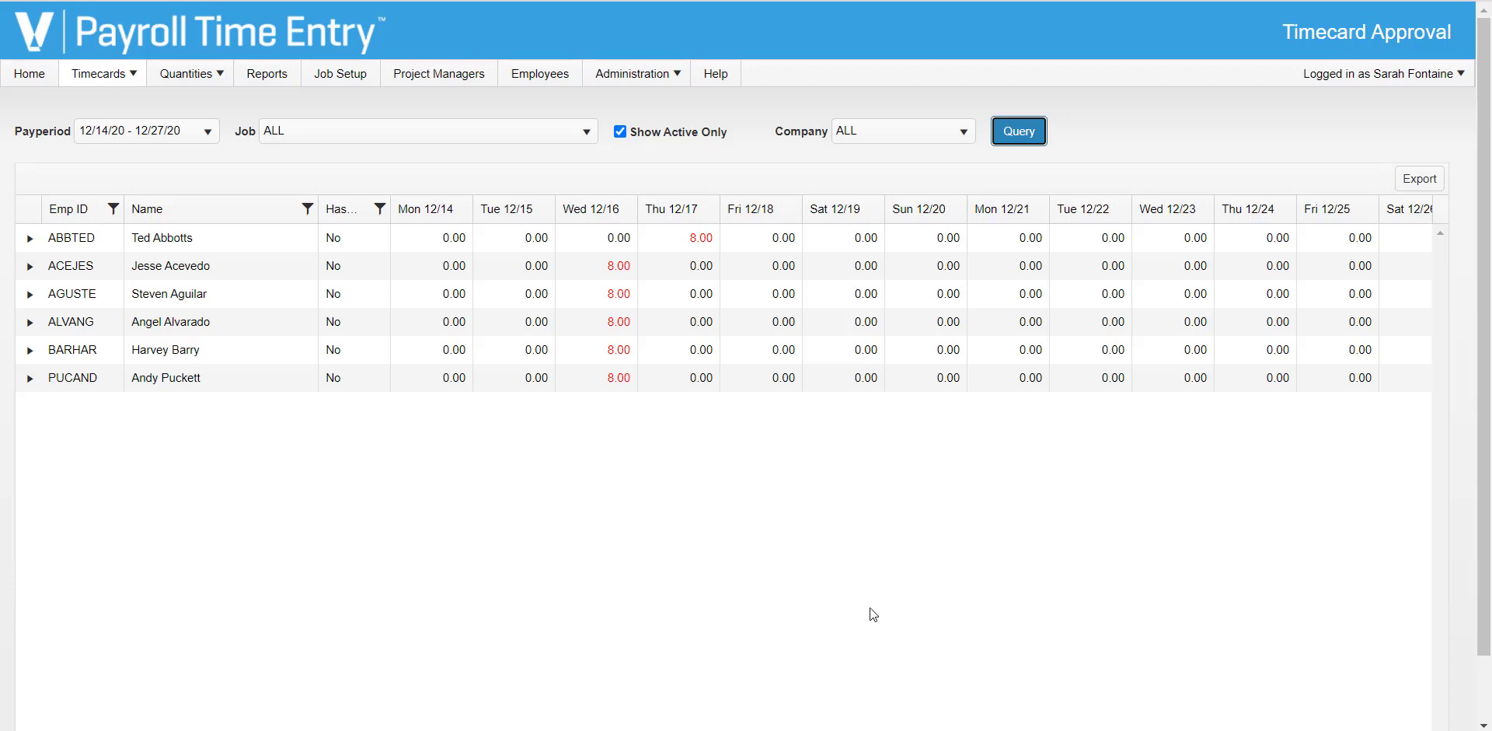
# Go from the Timecard Approval grid to the Home dashboard with the Hours By Job chart.
pyautogui.click(29, 73)
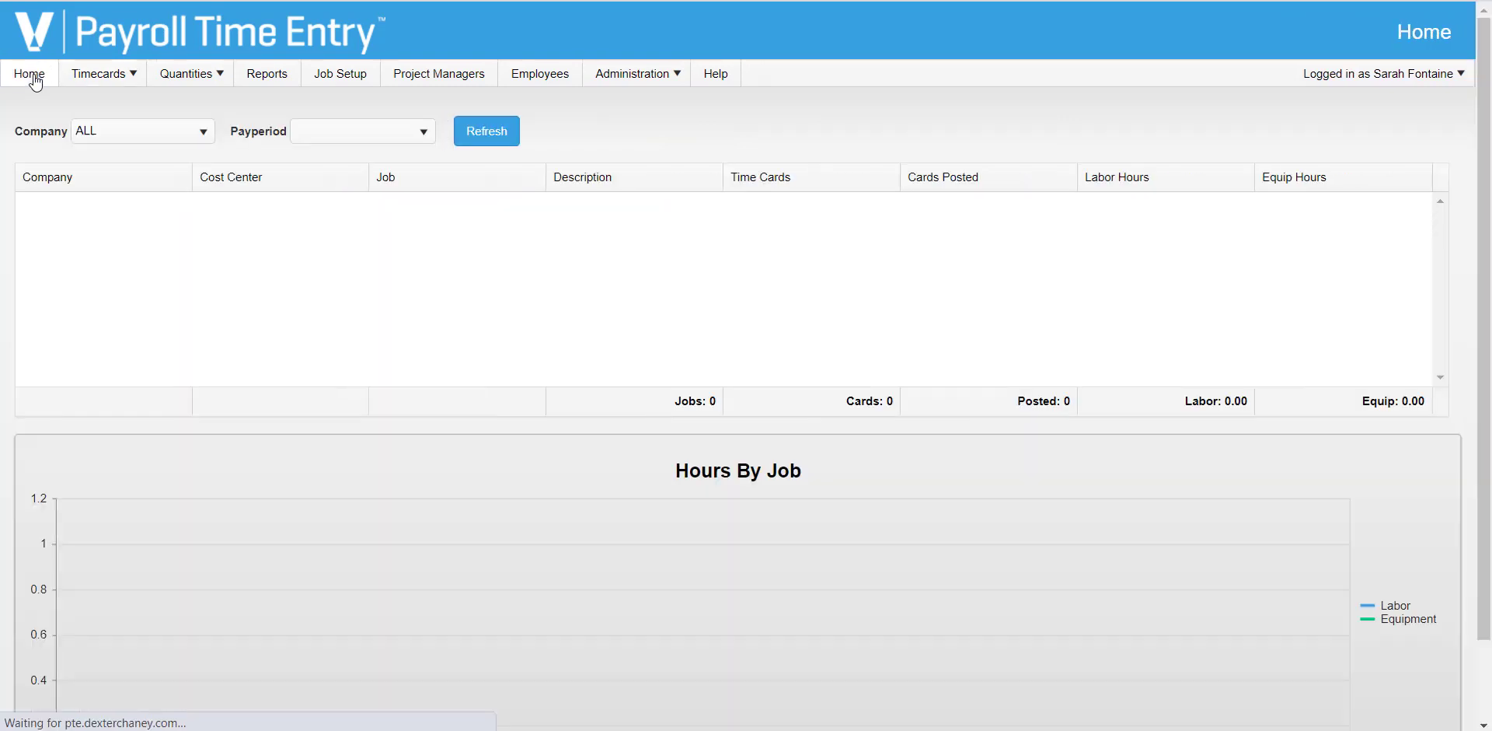